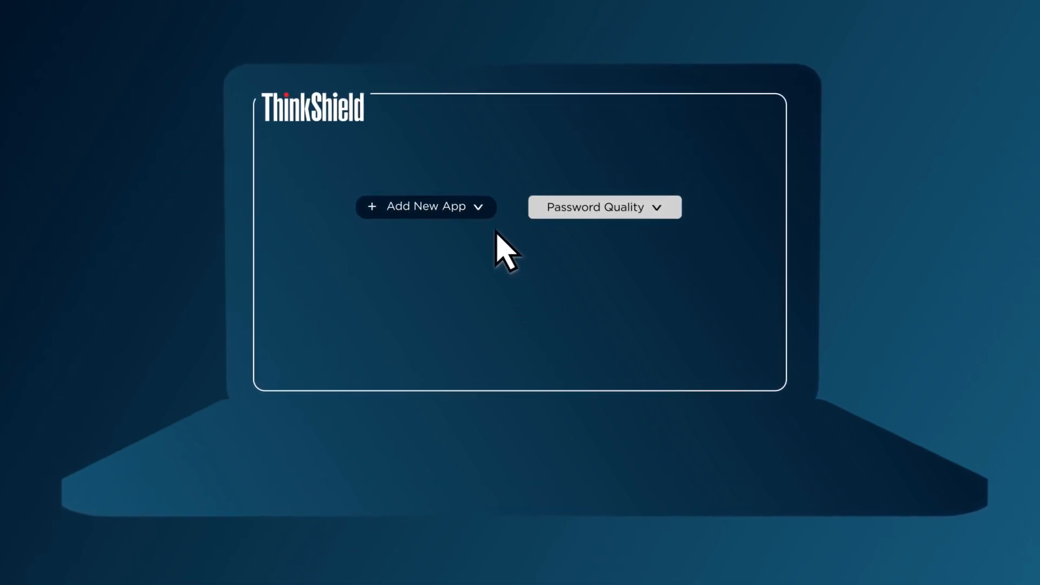
Step: Add Google Play, moto secure, Chat and Docs, set Alphanumeric password quality, and check ThinkPhone
click(426, 206)
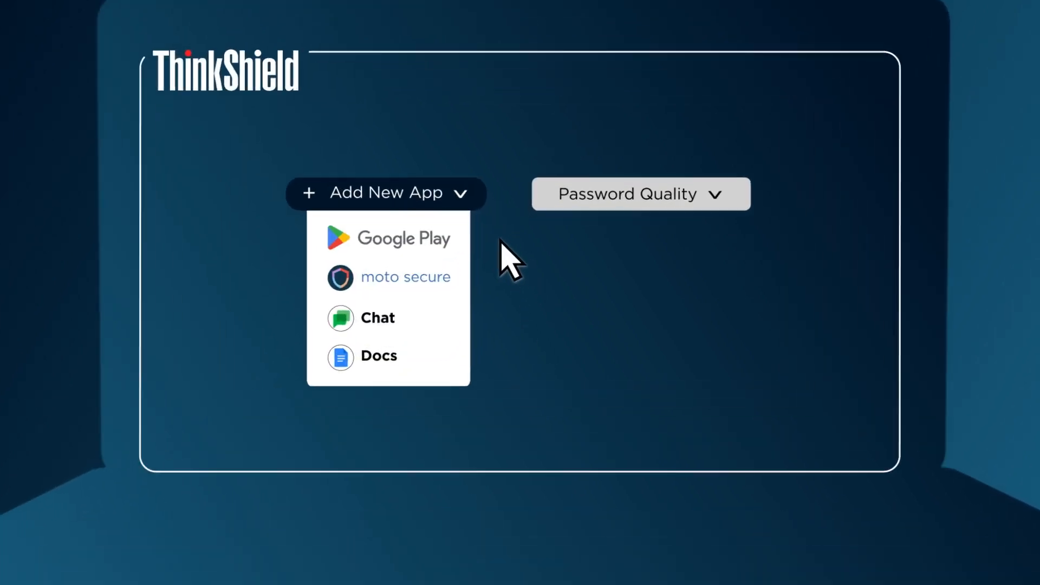
click(640, 194)
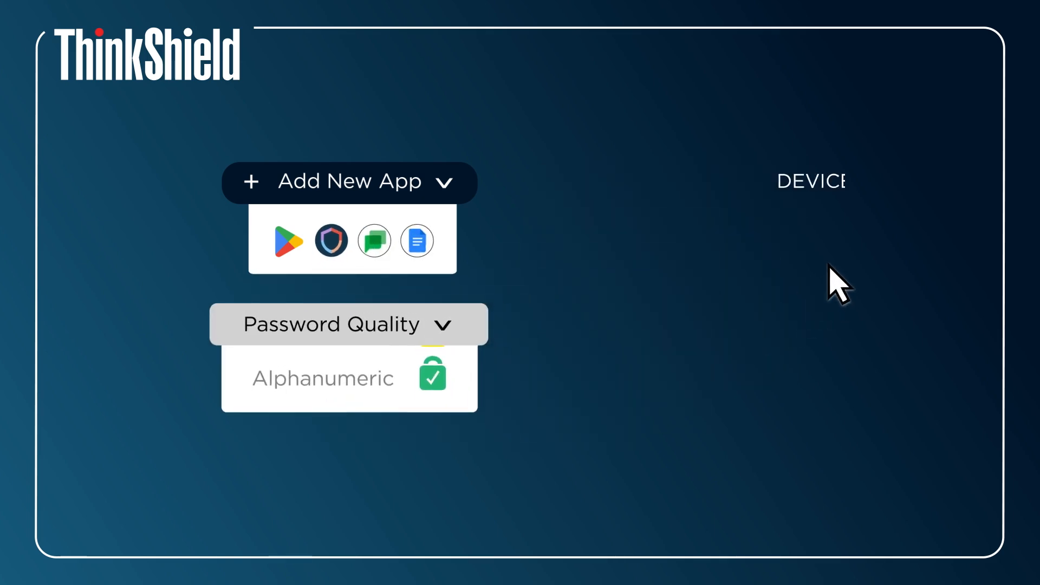
click(579, 225)
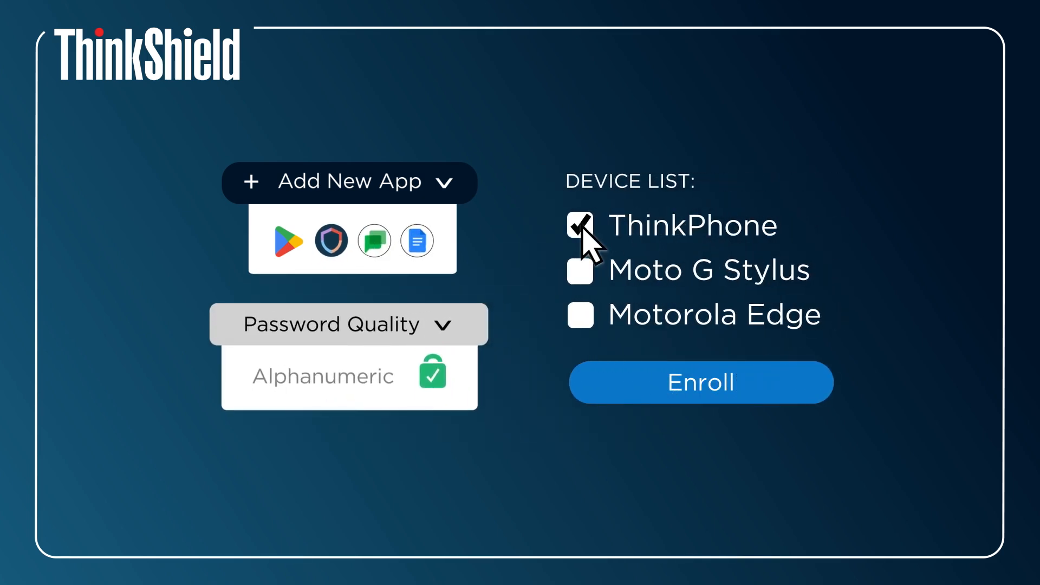